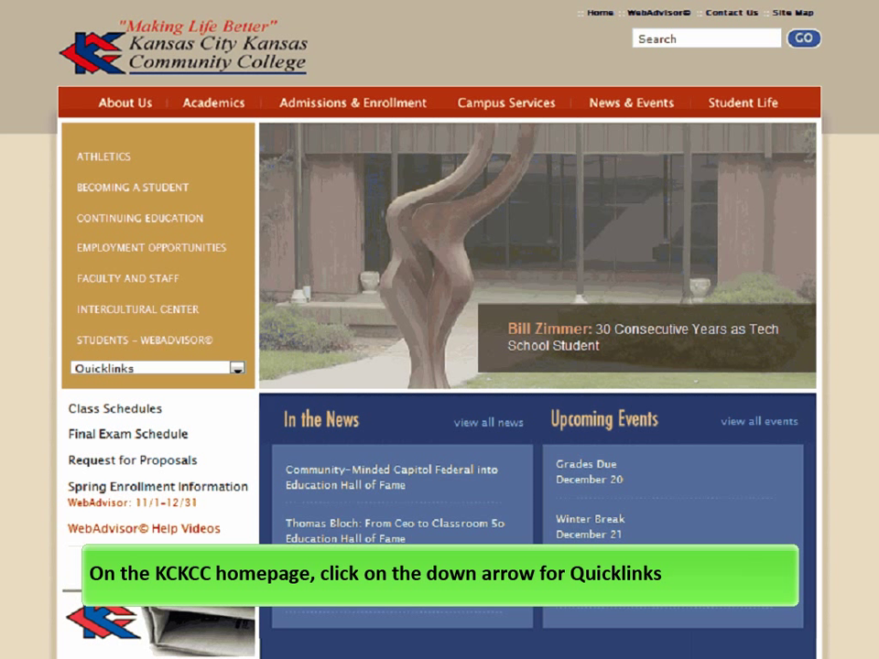
pyautogui.moveTo(254, 414)
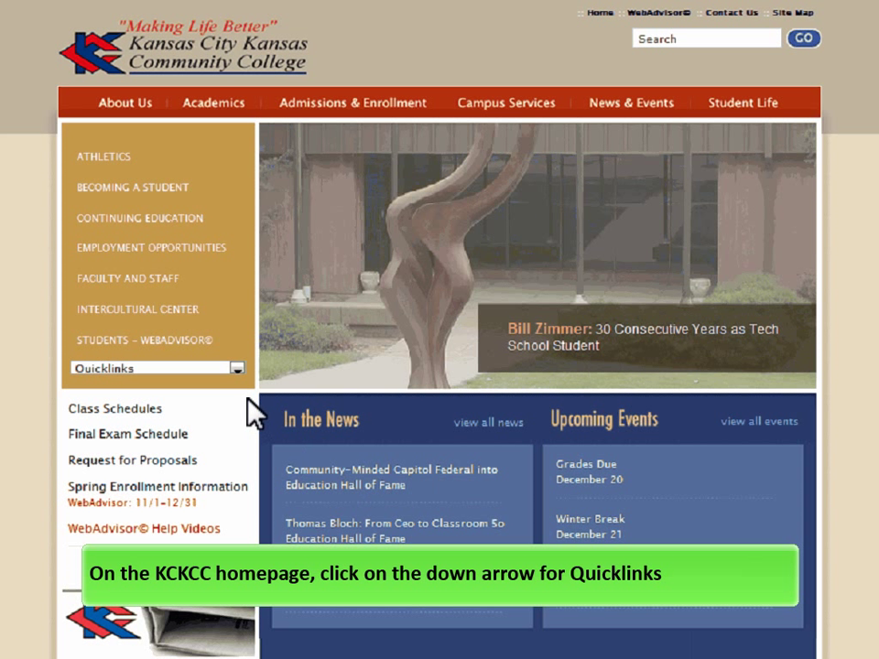
# Step: Go to Class Schedules from the Quicklinks list on the KCKCC homepage
pyautogui.click(239, 367)
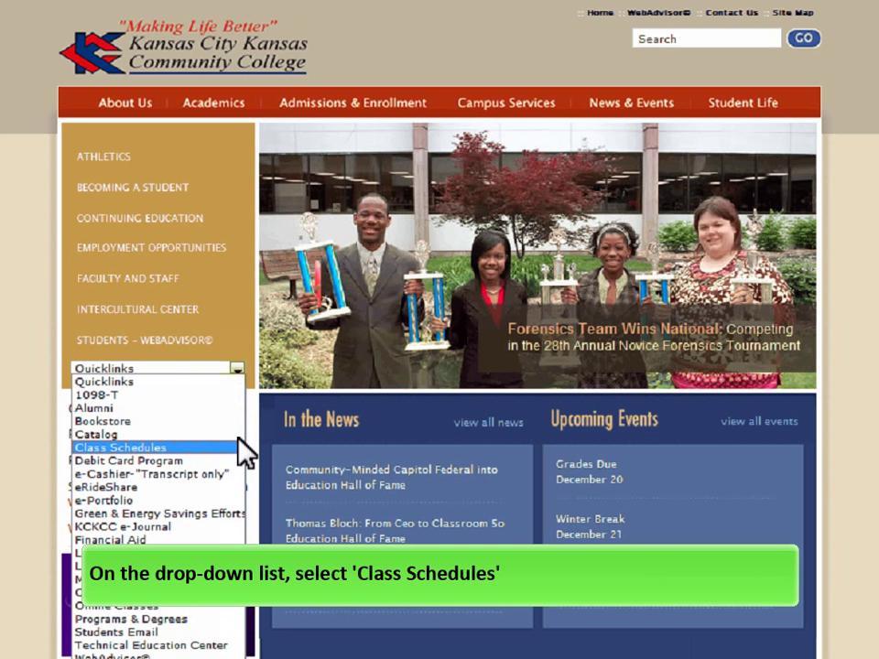
pyautogui.moveTo(242, 465)
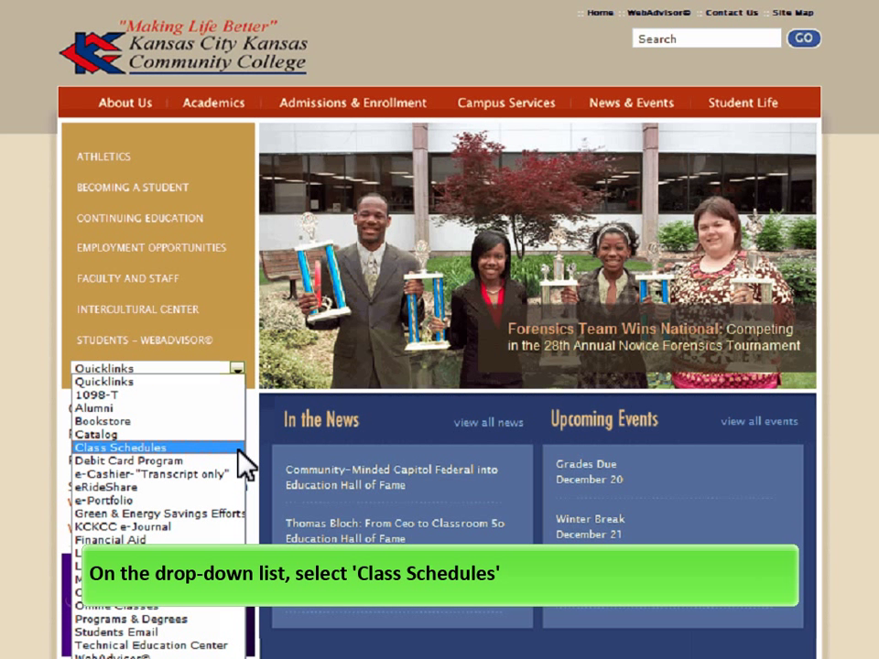
pyautogui.click(121, 447)
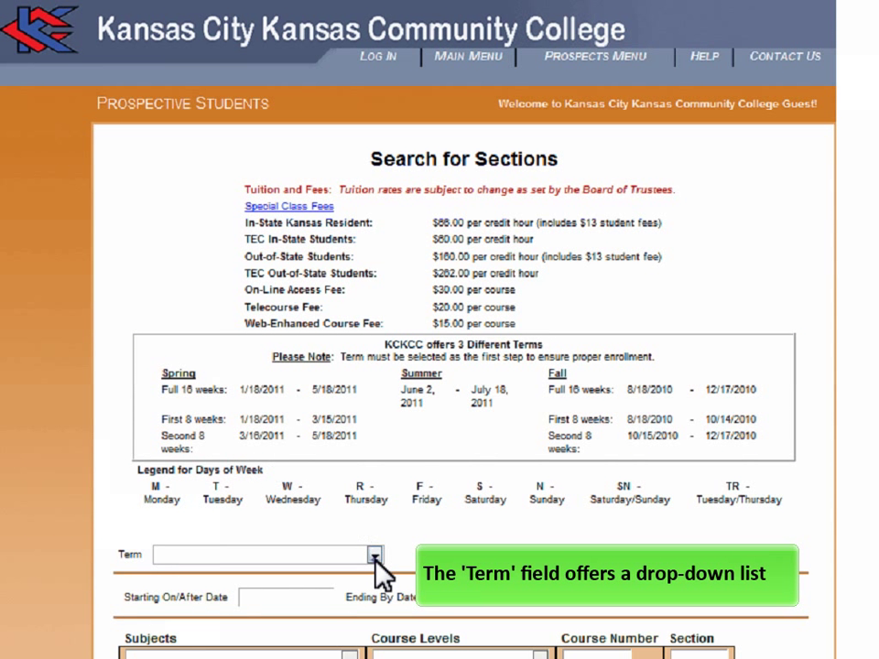
pyautogui.click(374, 555)
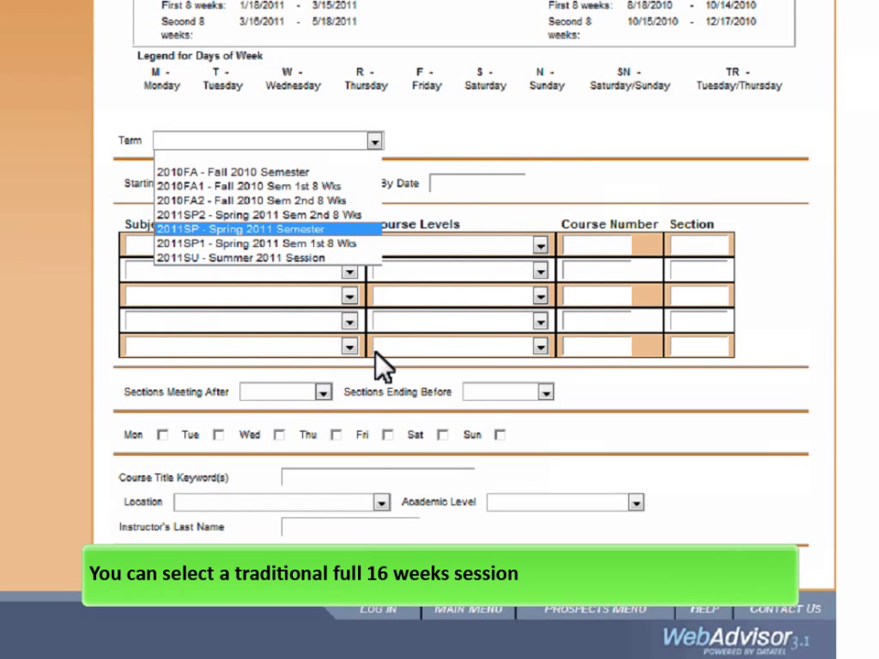
pyautogui.moveTo(383, 248)
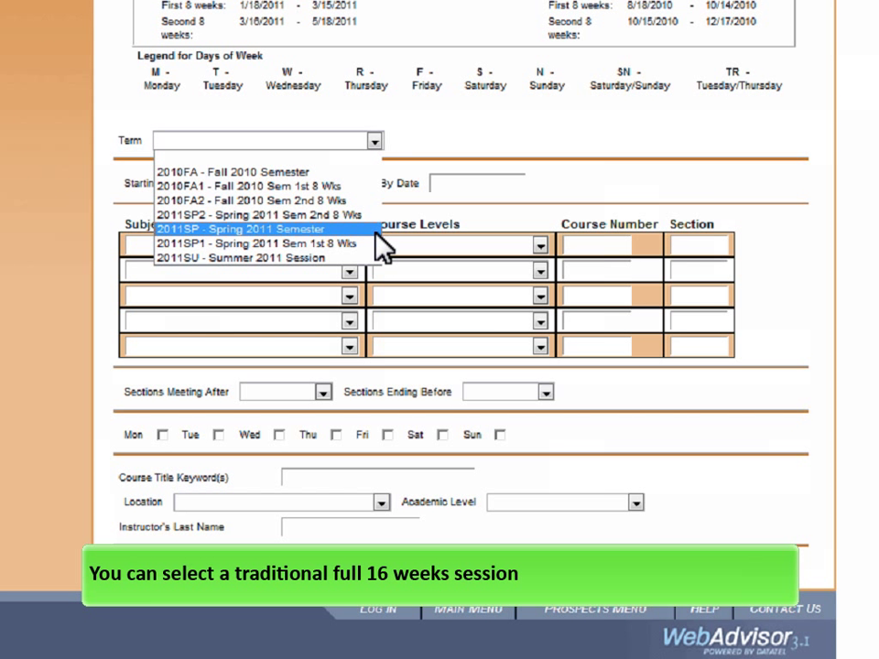
pyautogui.click(239, 229)
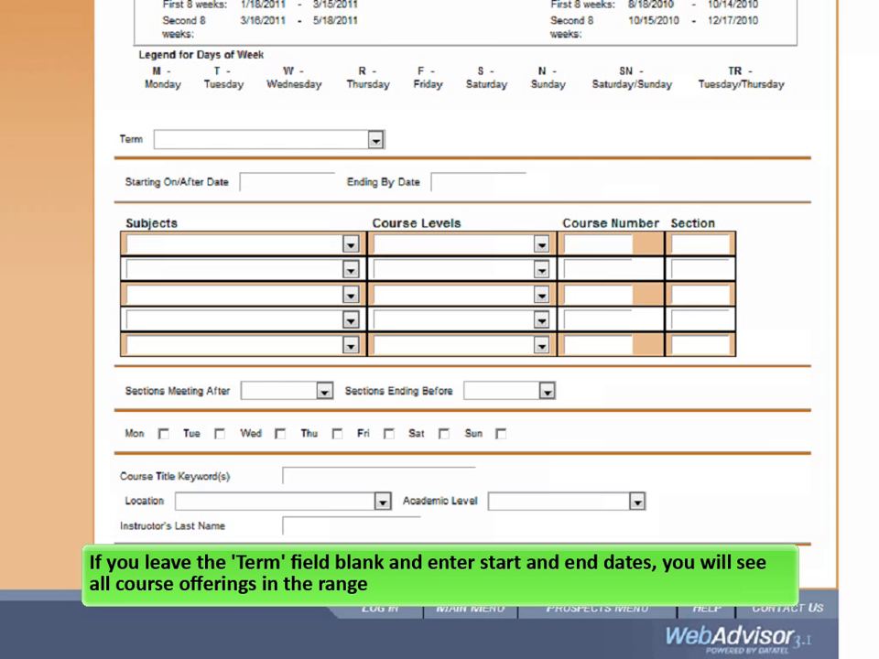
# Step: Set the search dates 01/18/2011 to 05/18/2011 and the subject to BUSN - Business
pyautogui.write('01/')
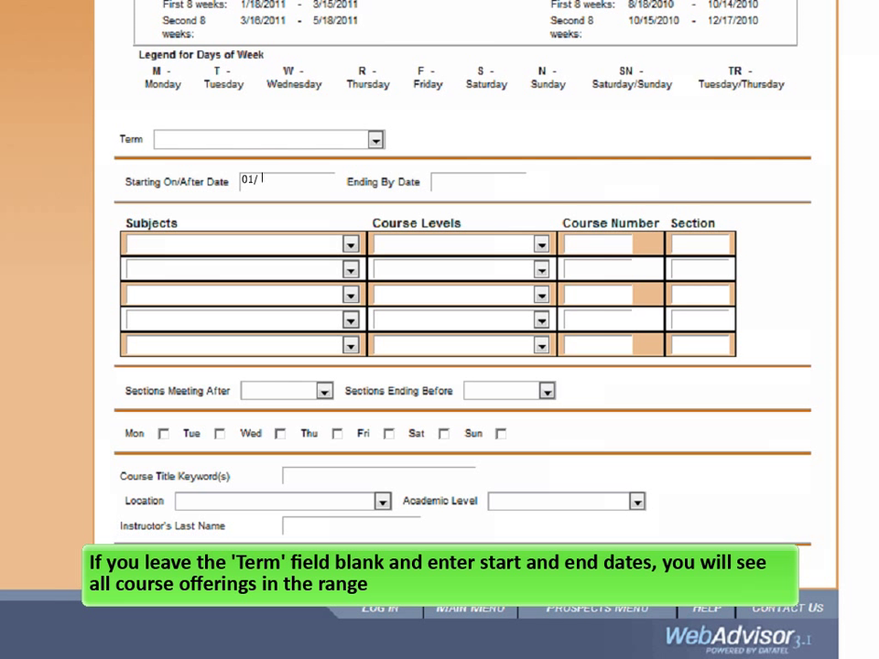
pyautogui.write('05/18/2011')
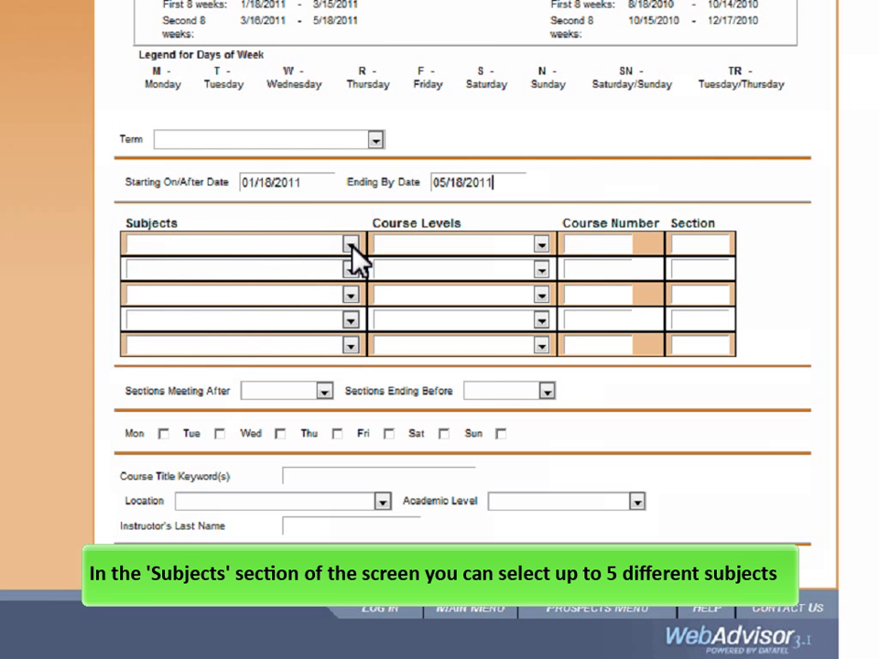
pyautogui.click(351, 242)
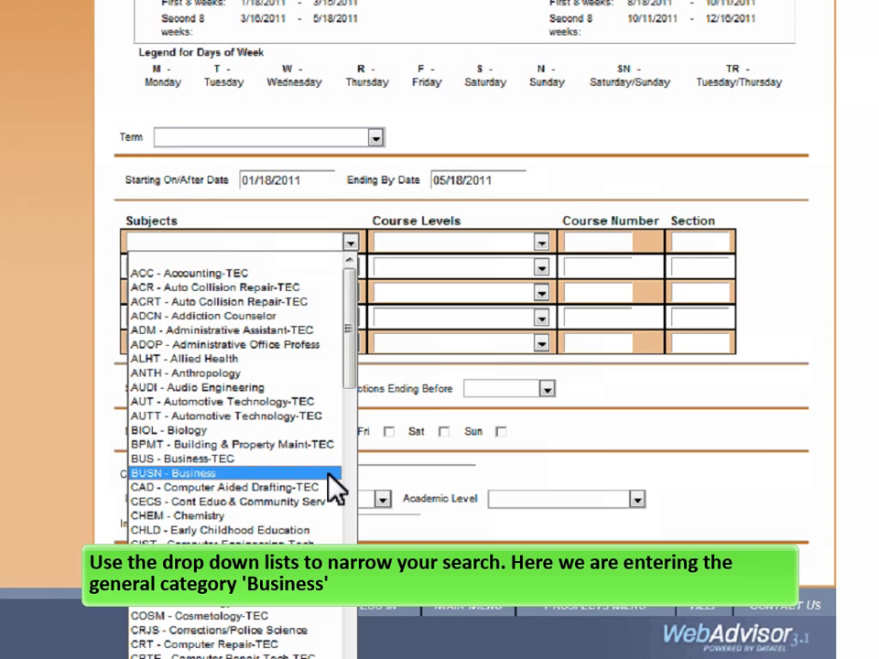
pyautogui.click(172, 473)
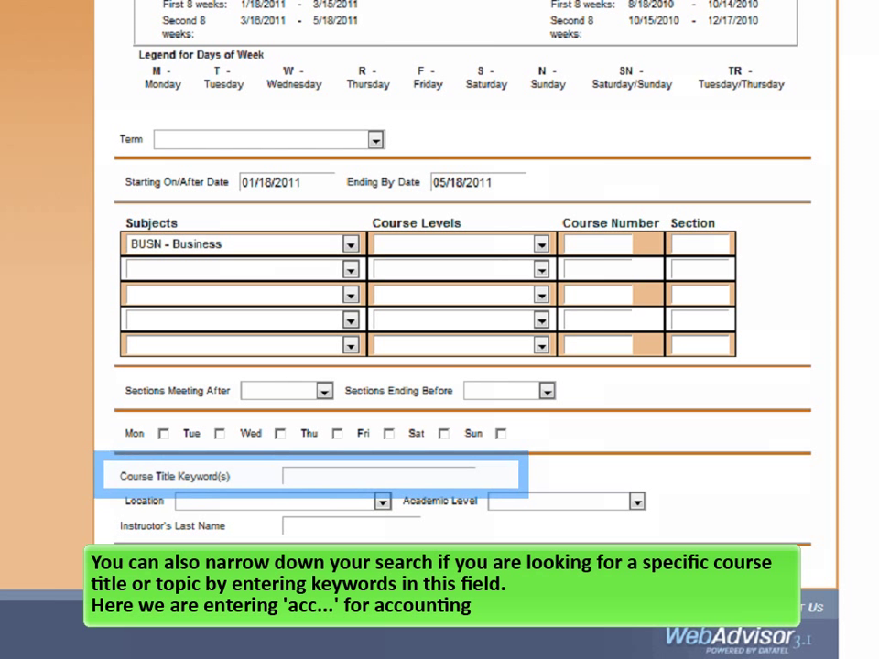
# Step: Add title keyword 'acc', On-Line location and Undergraduate academic level to the search
pyautogui.write('acc...')
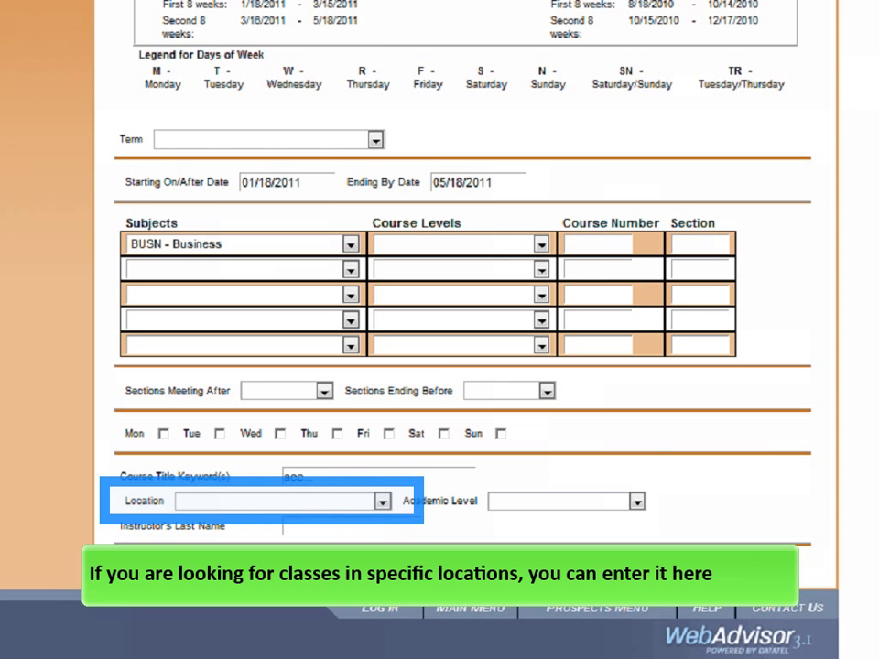
pyautogui.click(381, 501)
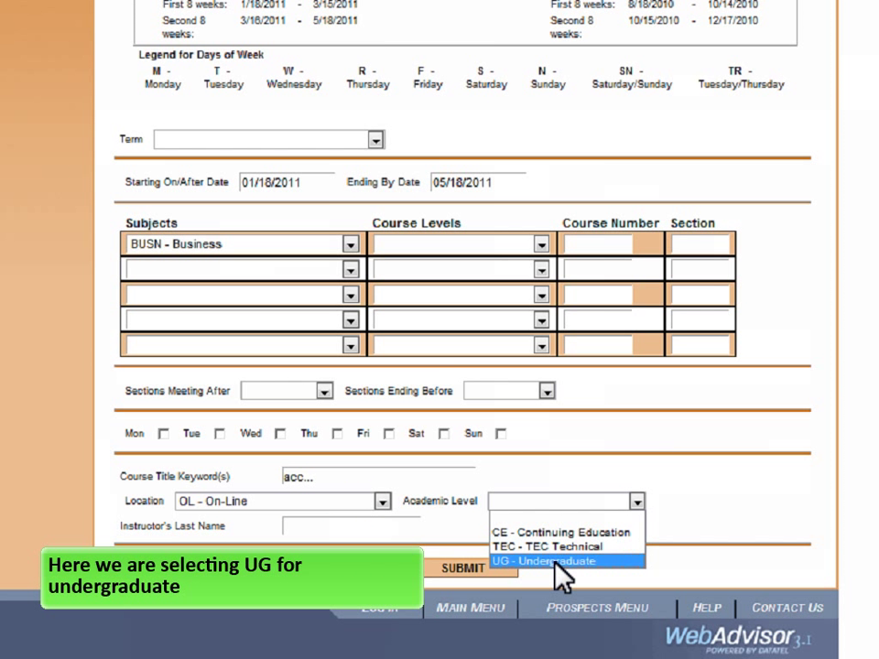
pyautogui.click(564, 561)
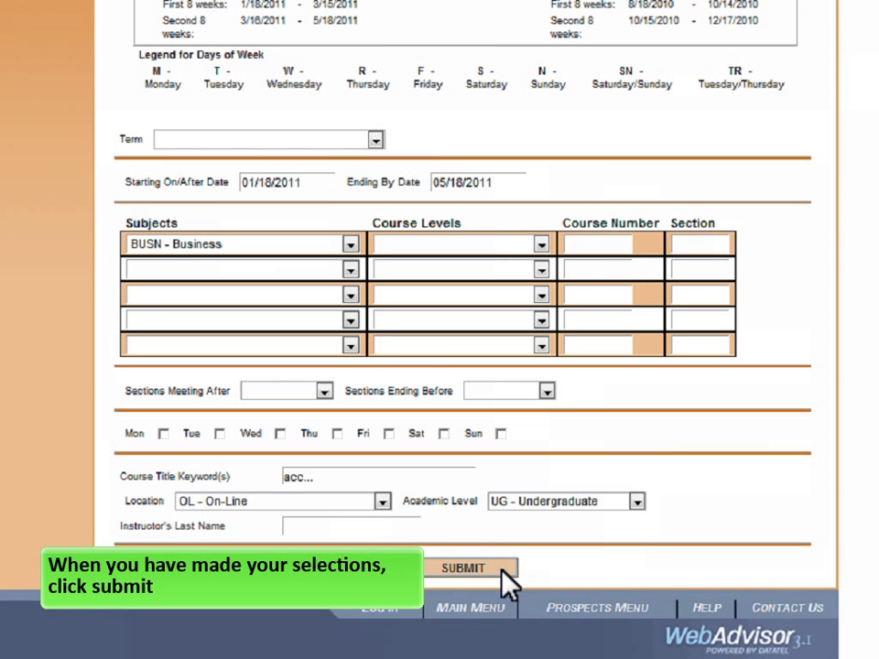
# Step: Submit the search to list Spring 2011 online Business accounting sections
pyautogui.click(463, 568)
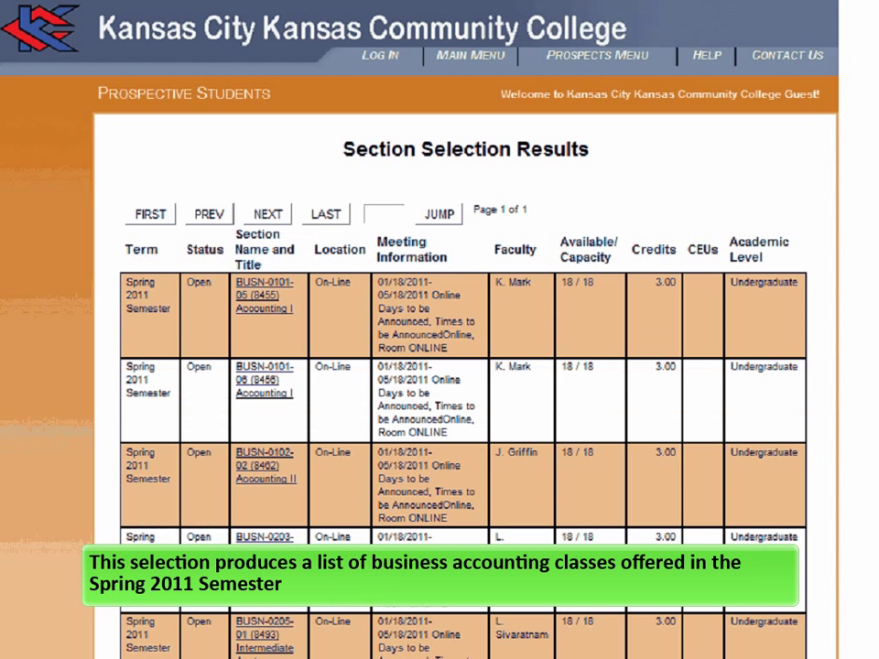
pyautogui.moveTo(194, 469)
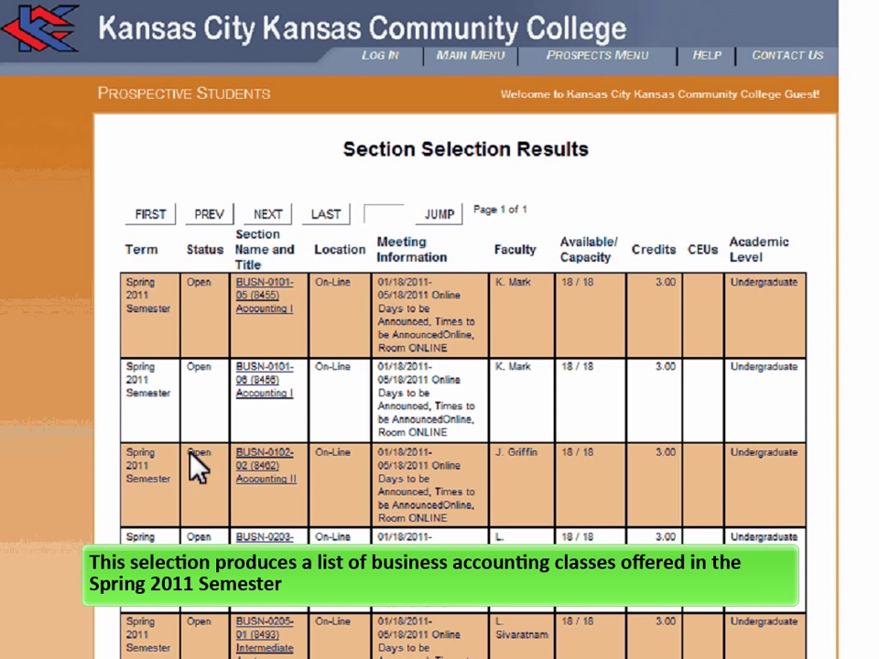
pyautogui.moveTo(174, 370)
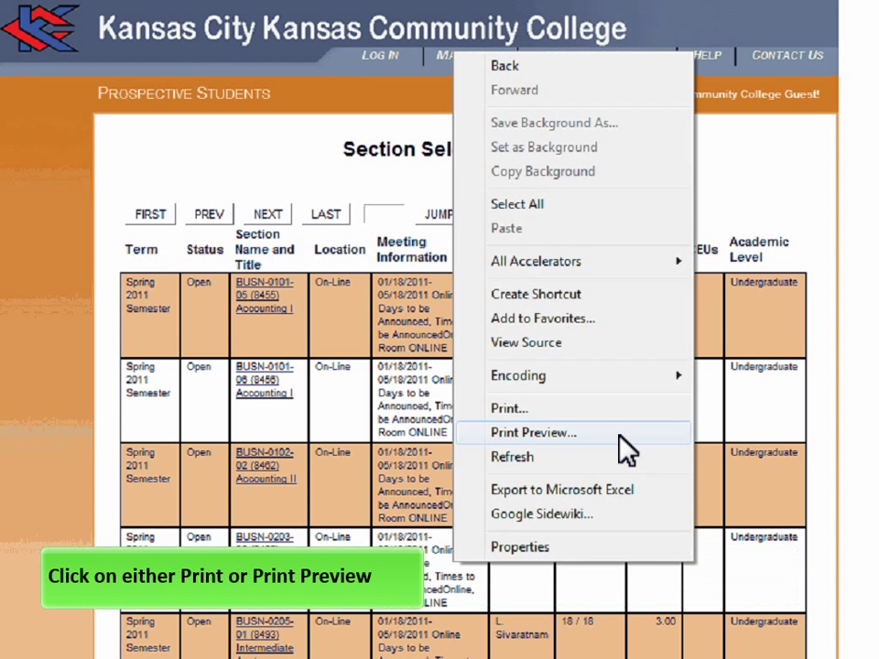
pyautogui.moveTo(540, 447)
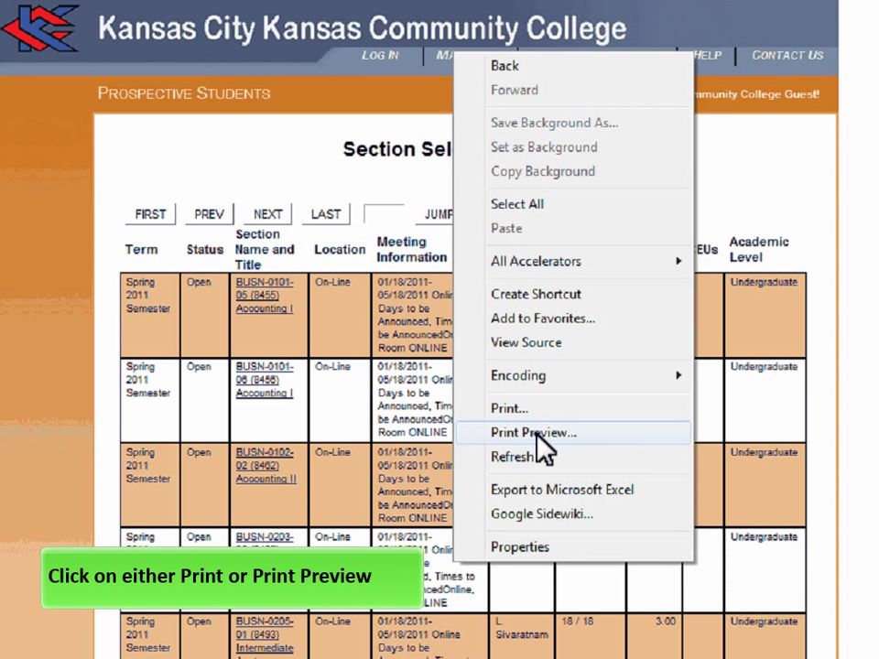
# Step: Show the Section Selection Results page in Print Preview
pyautogui.click(533, 432)
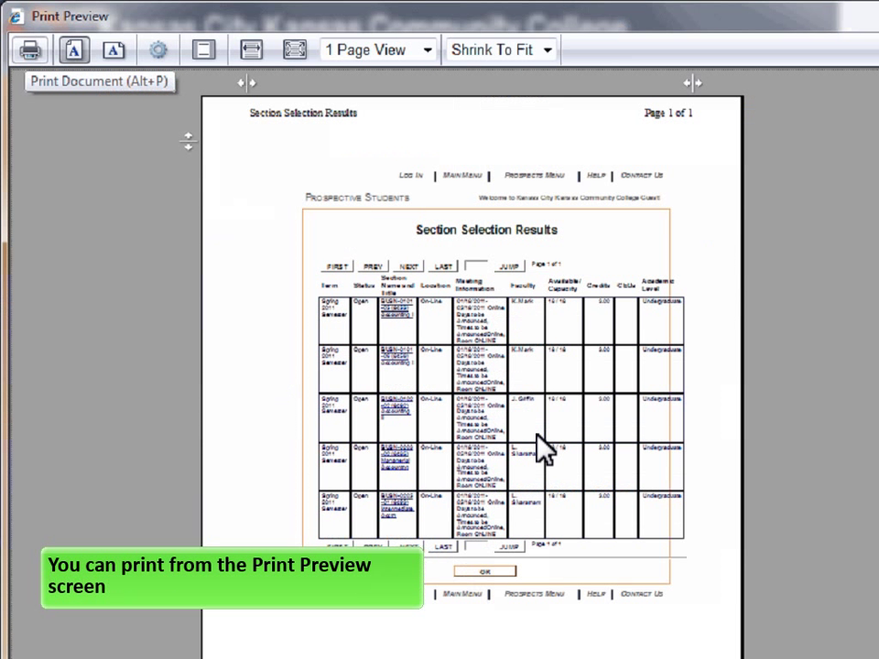
pyautogui.moveTo(37, 138)
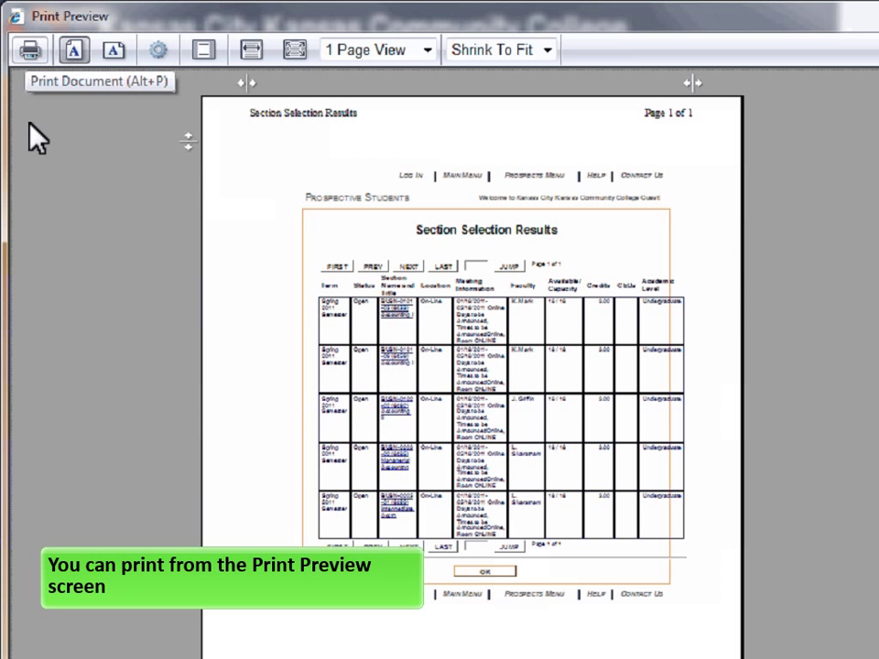